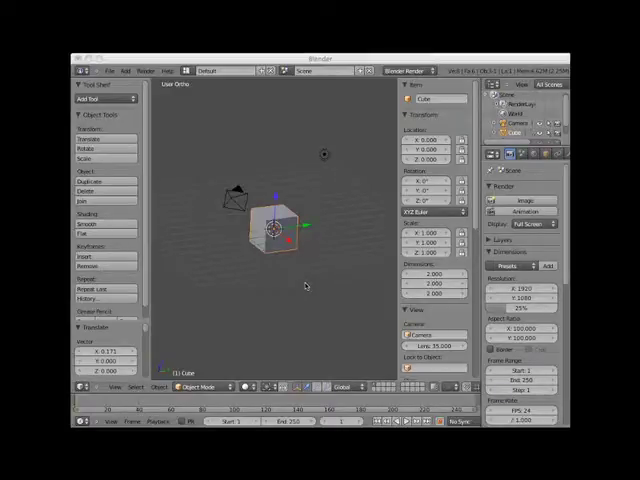
mouse_move(307, 287)
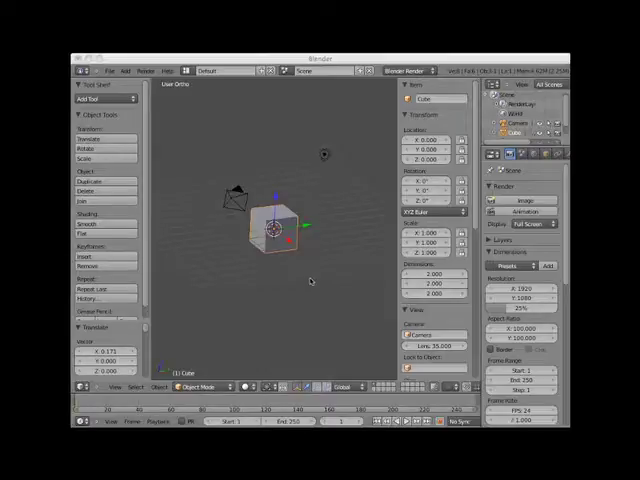
mouse_move(270, 270)
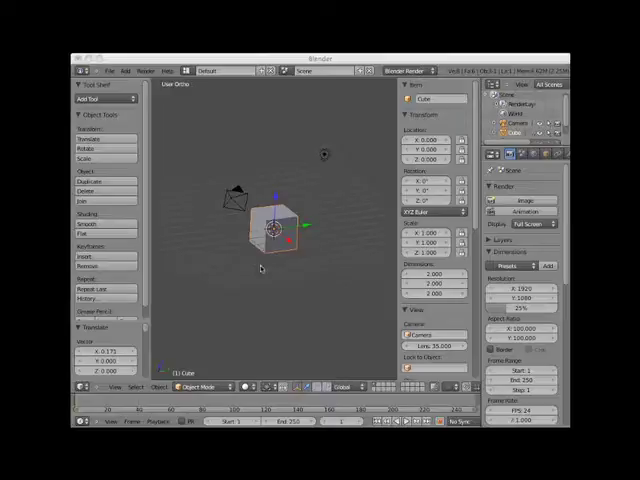
mouse_move(268, 277)
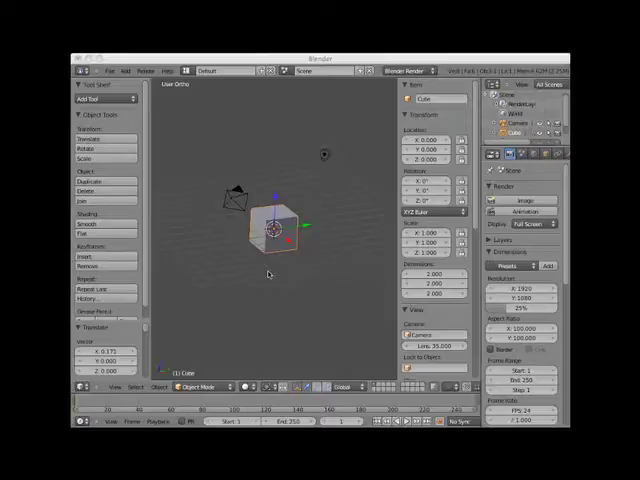
mouse_move(349, 195)
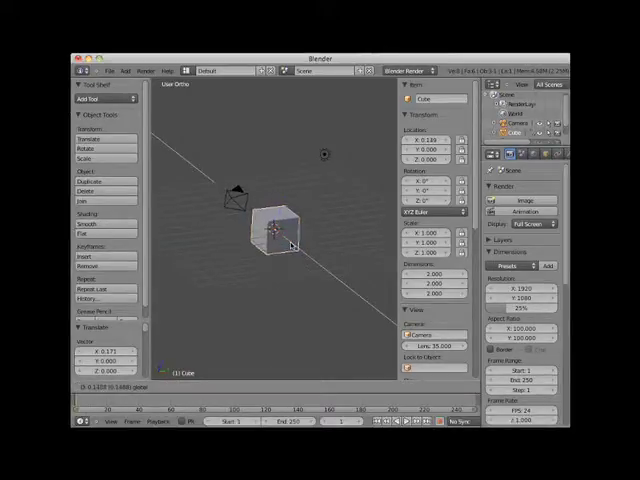
- Drag the cube to roughly X 5.038, Y -4.113 and lift it toward Z 3.085
left_click_drag(280, 235, 293, 228)
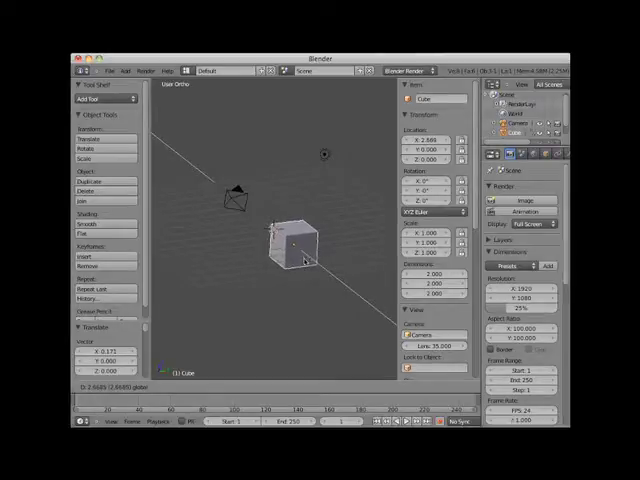
left_click_drag(297, 250, 307, 265)
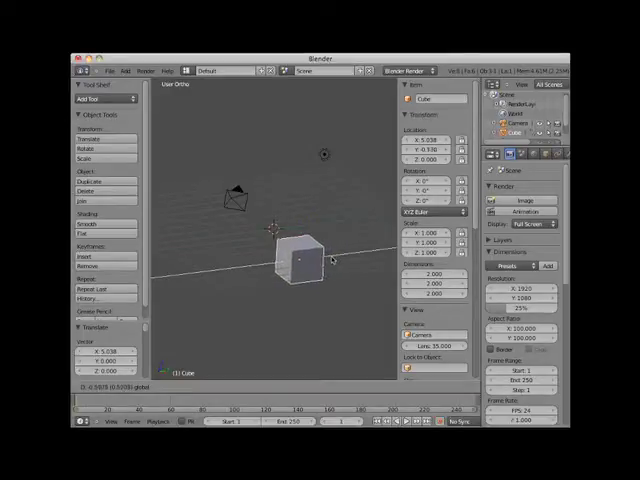
left_click_drag(295, 255, 255, 270)
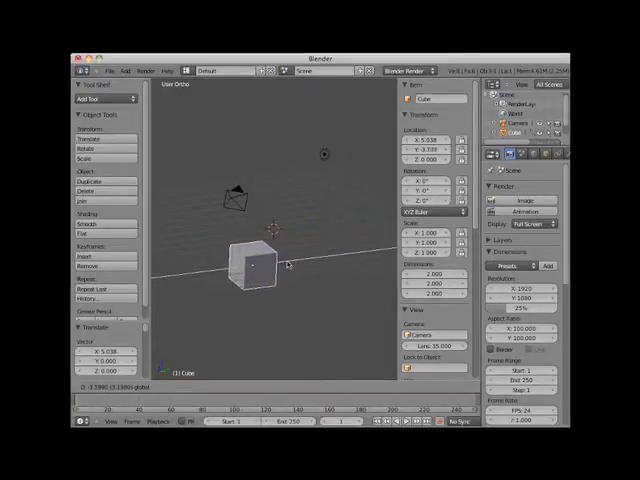
left_click_drag(255, 260, 245, 275)
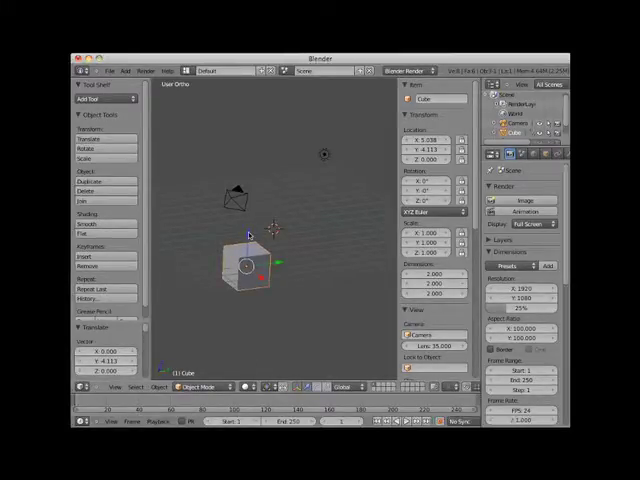
left_click_drag(248, 263, 238, 210)
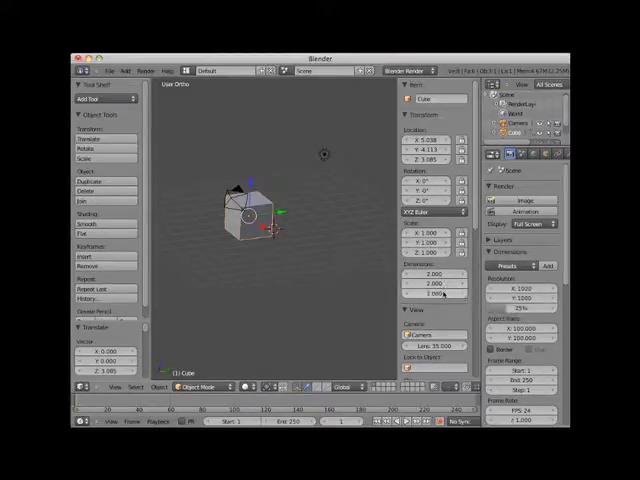
mouse_move(415, 294)
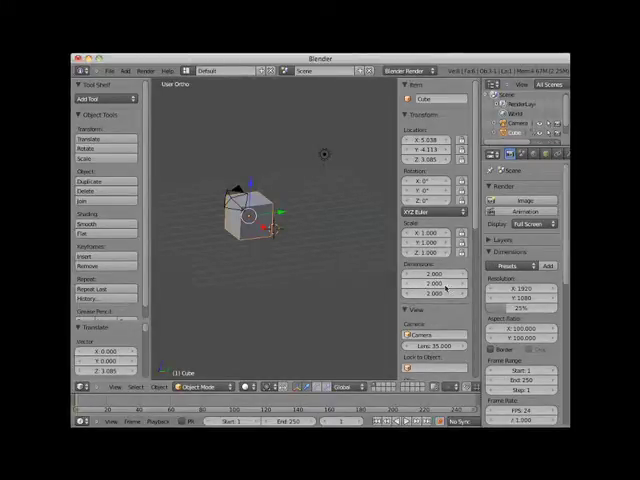
mouse_move(428, 283)
type("4.000")
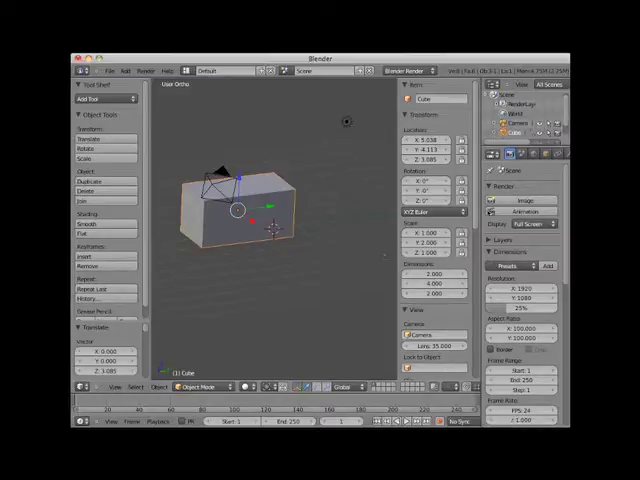
- Scroll the N-panel Transform section to reach the cube's Location Z and Dimensions values
scroll("down", 3)
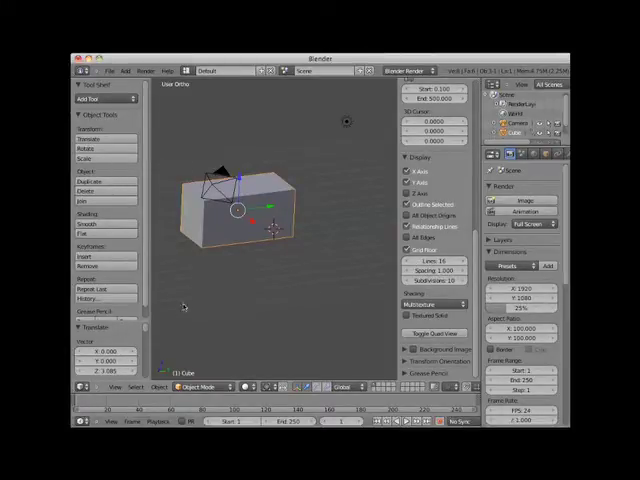
mouse_move(315, 188)
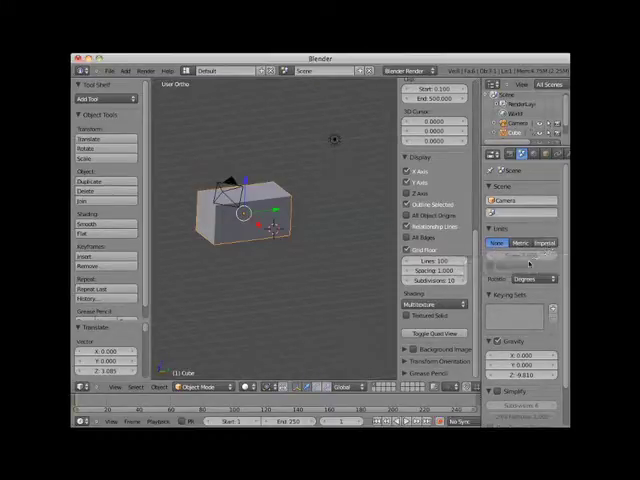
- Switch the Scene Units to Metric at scale 1.000 so the cube reads 2m × 4m × 2m
left_click(524, 243)
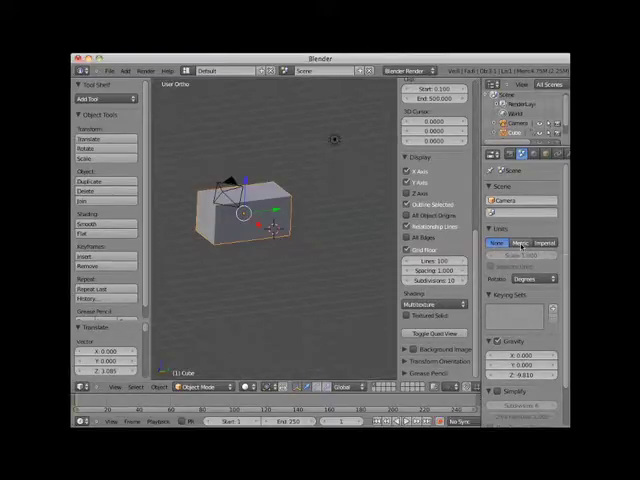
left_click(518, 243)
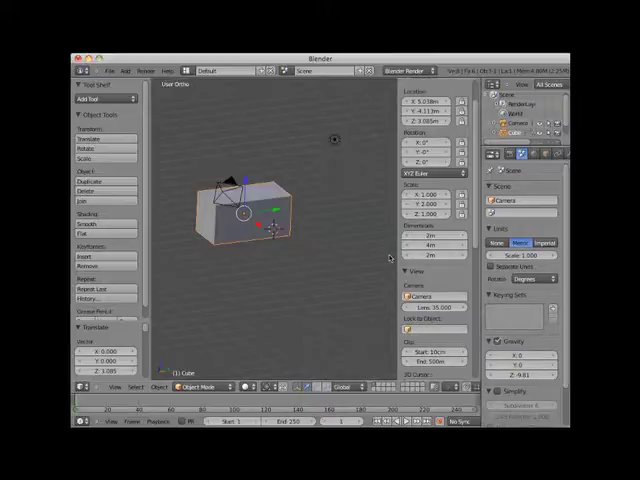
mouse_move(519, 259)
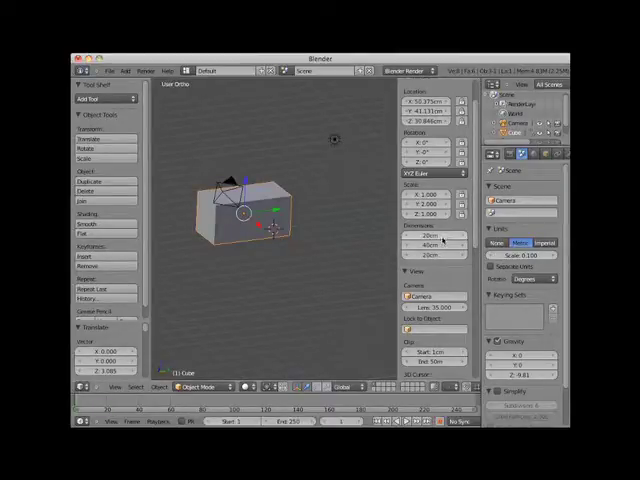
mouse_move(432, 247)
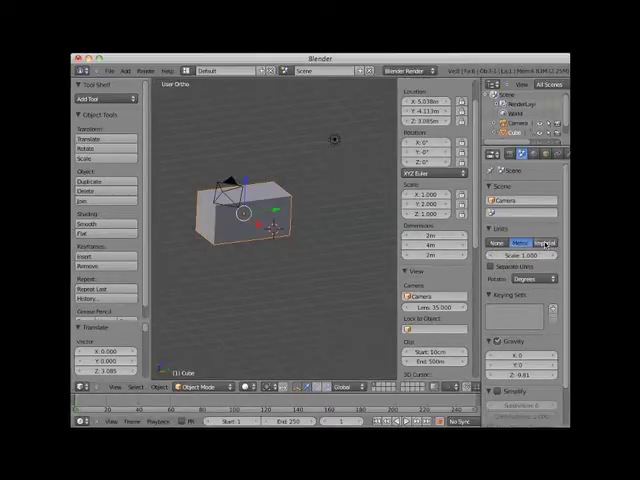
- Switch Scene Units to Imperial with Separate Units on, mixing yards, feet and inches
left_click(546, 242)
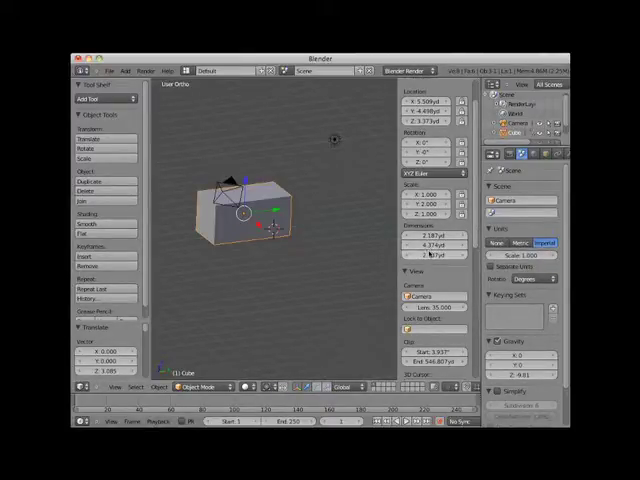
mouse_move(424, 263)
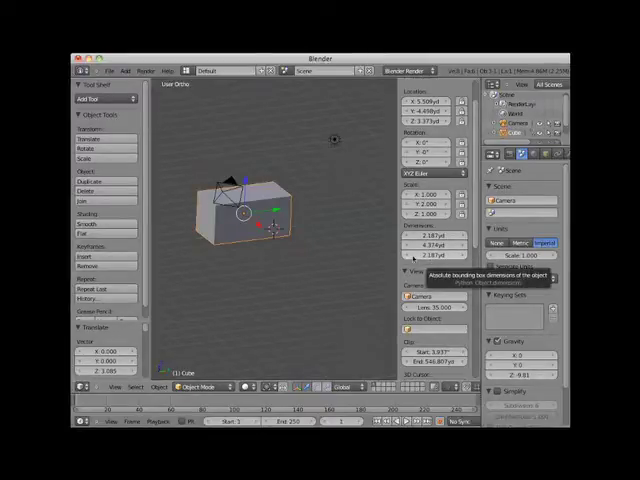
mouse_move(378, 256)
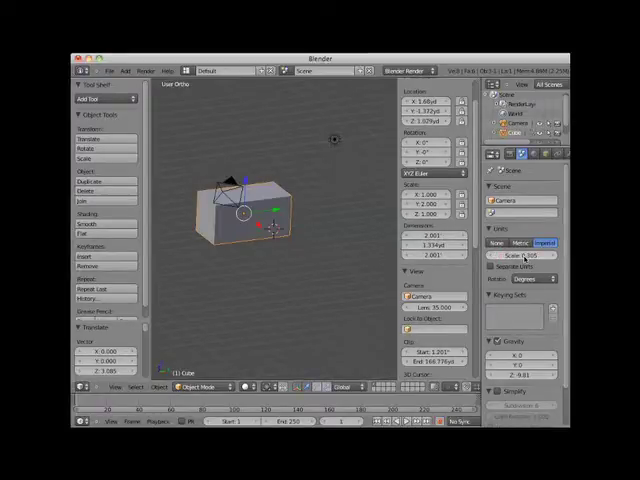
left_click(543, 243)
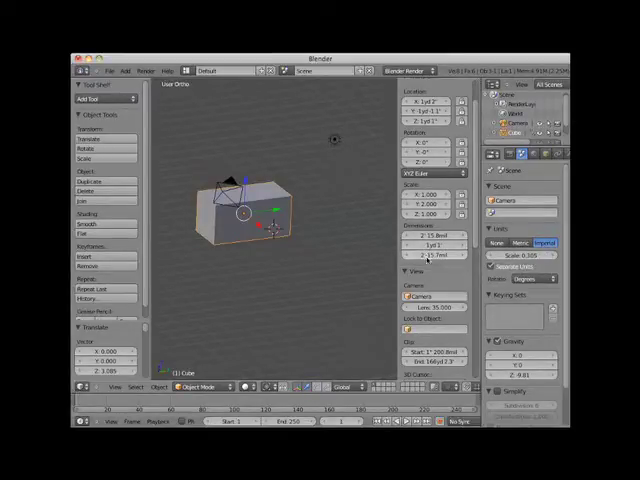
mouse_move(420, 253)
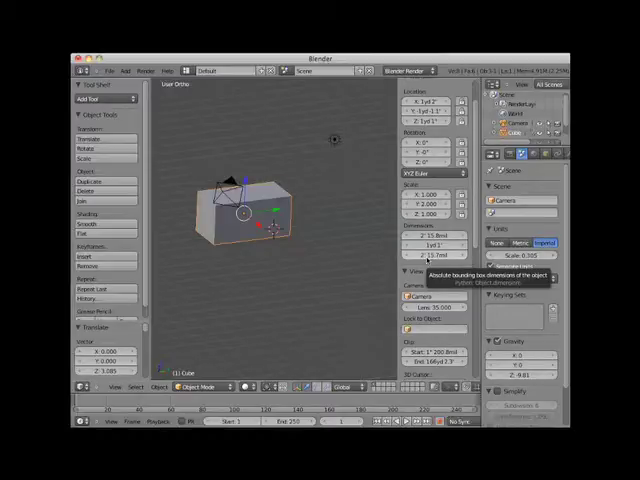
mouse_move(430, 241)
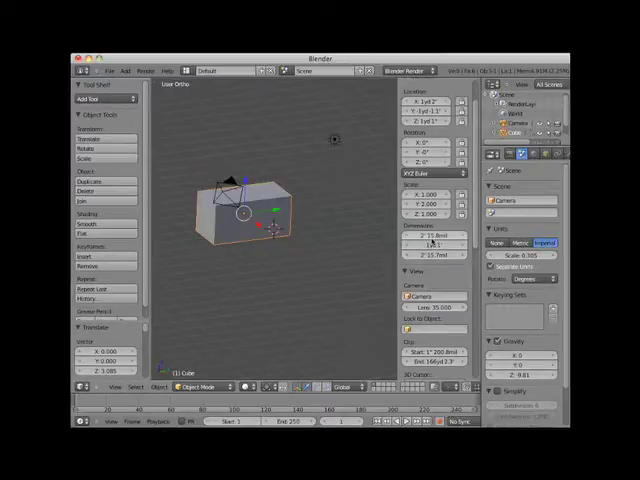
mouse_move(435, 243)
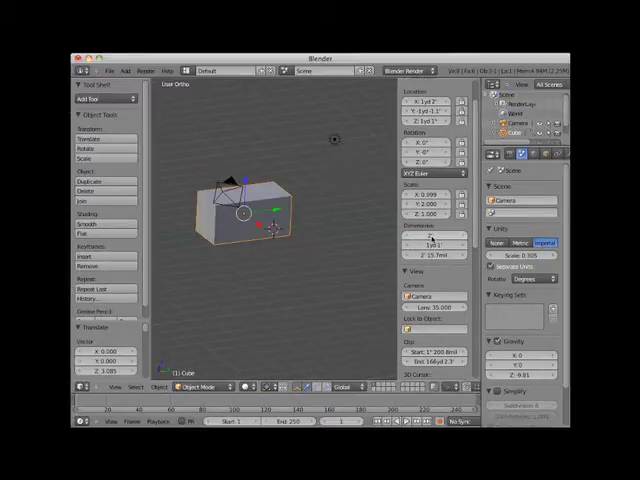
mouse_move(430, 240)
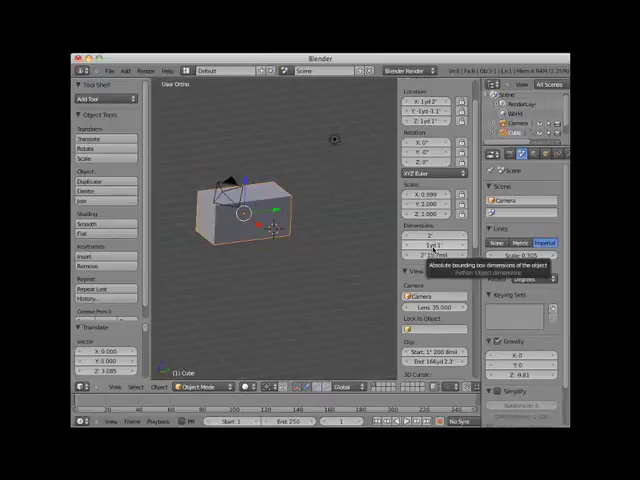